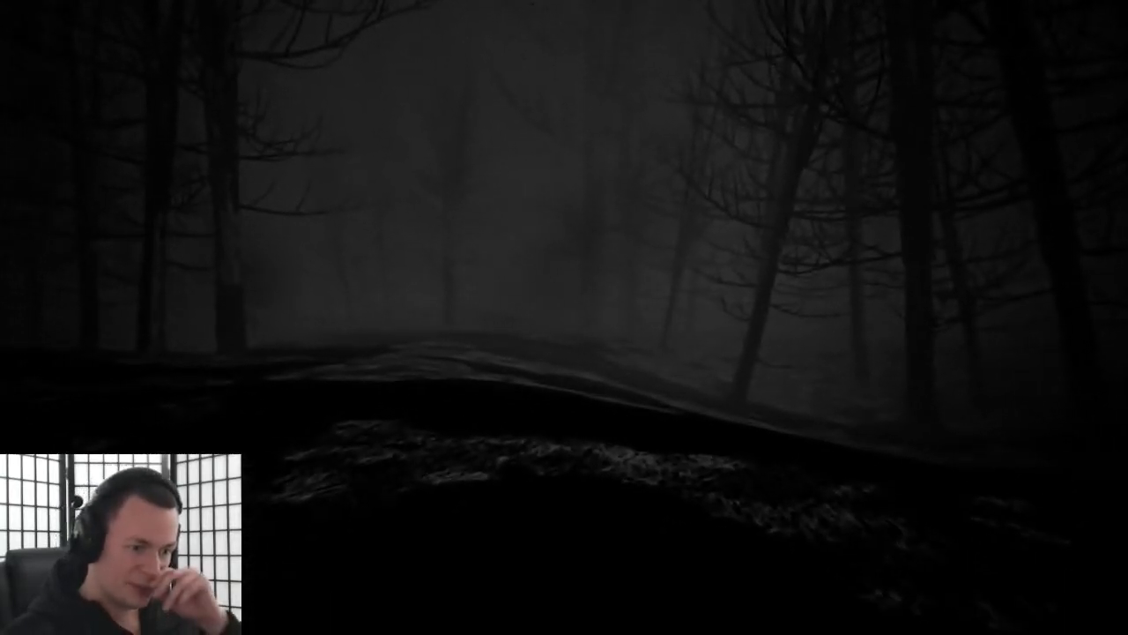
mouse_move(564, 317)
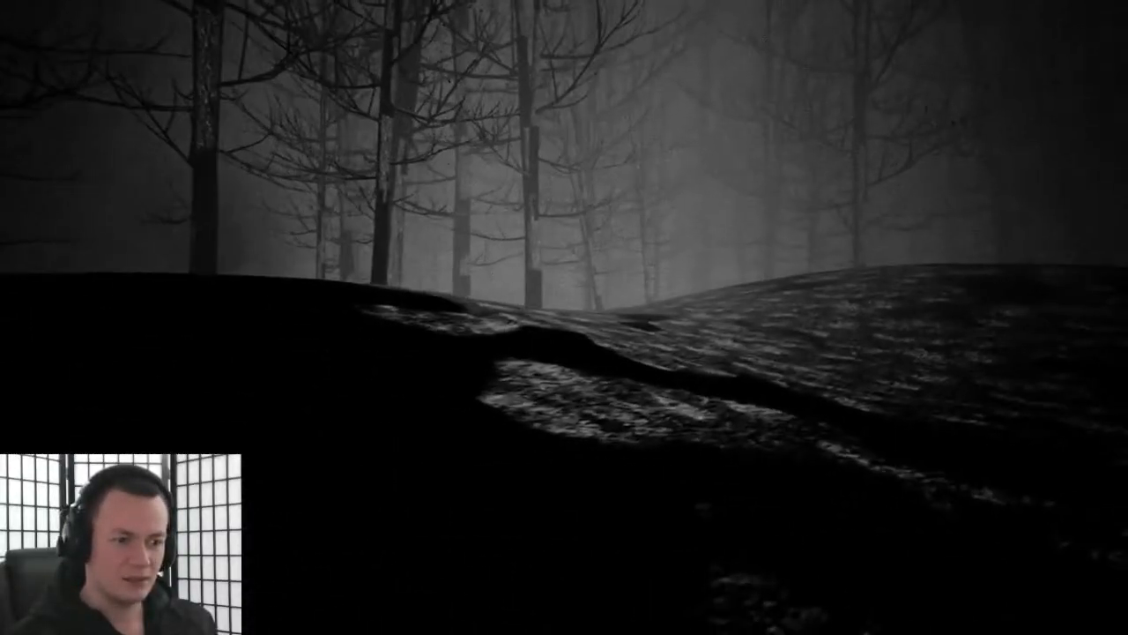
mouse_move(564, 318)
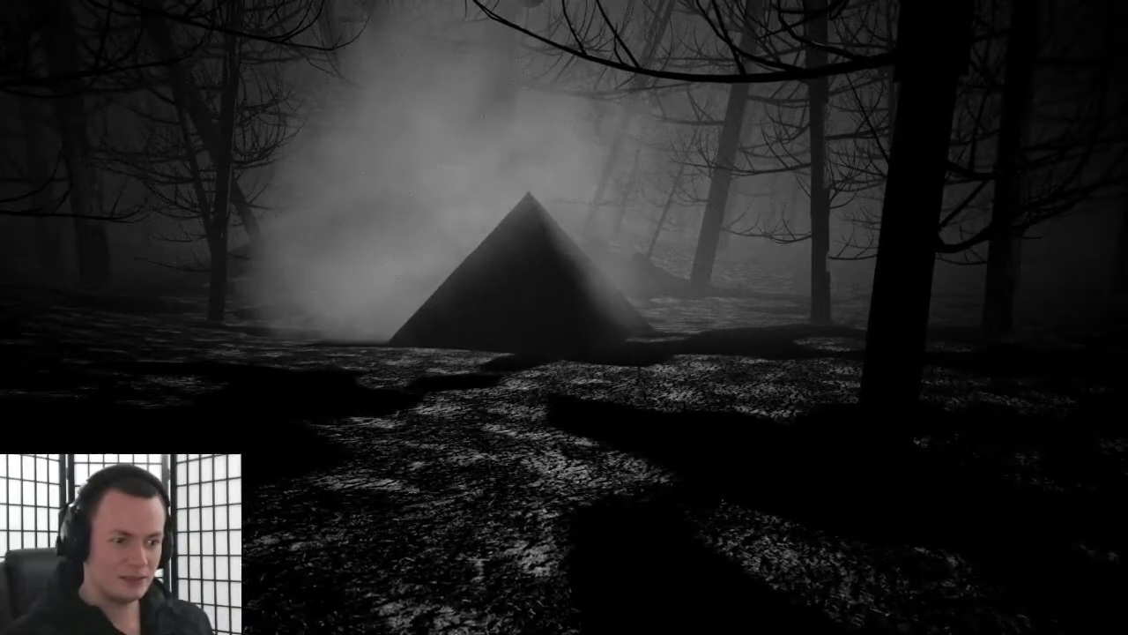
mouse_move(564, 317)
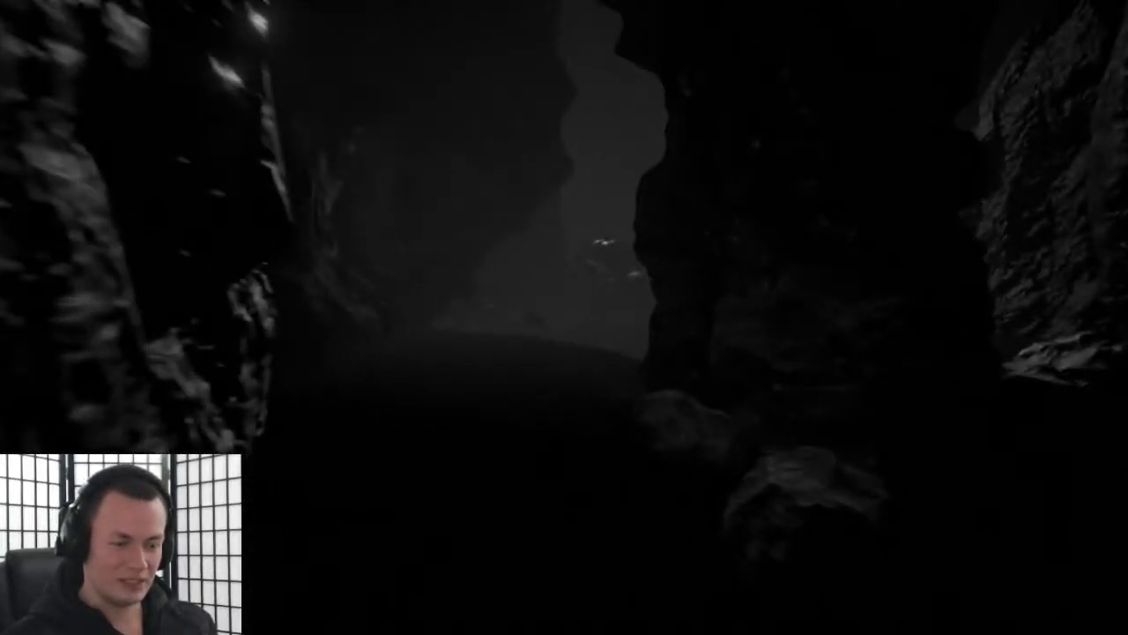
mouse_move(564, 317)
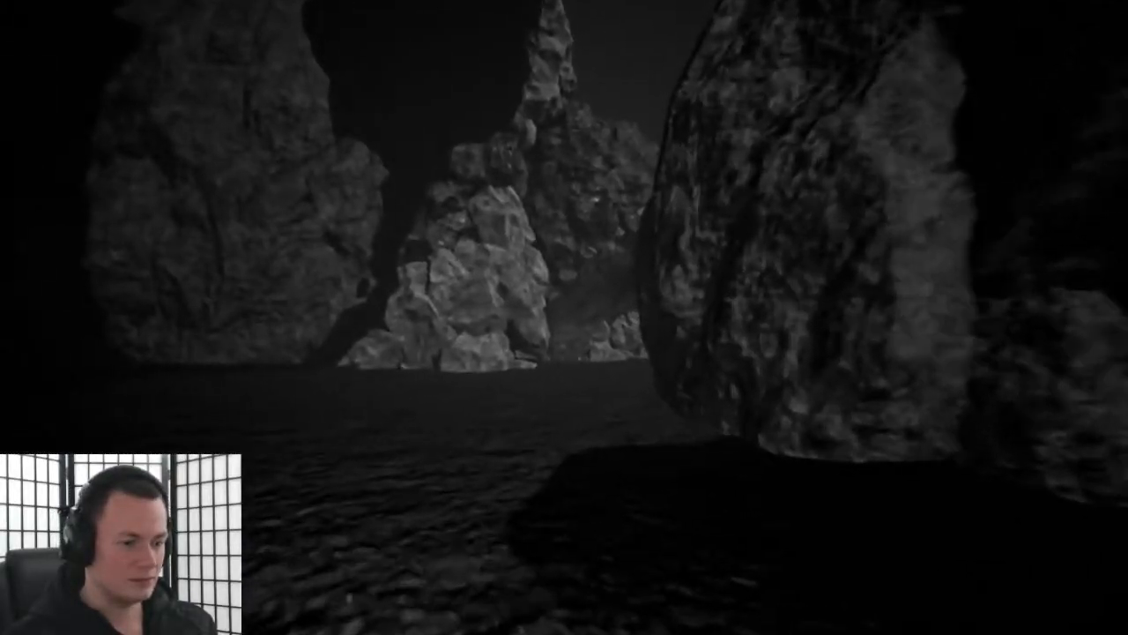
mouse_move(564, 317)
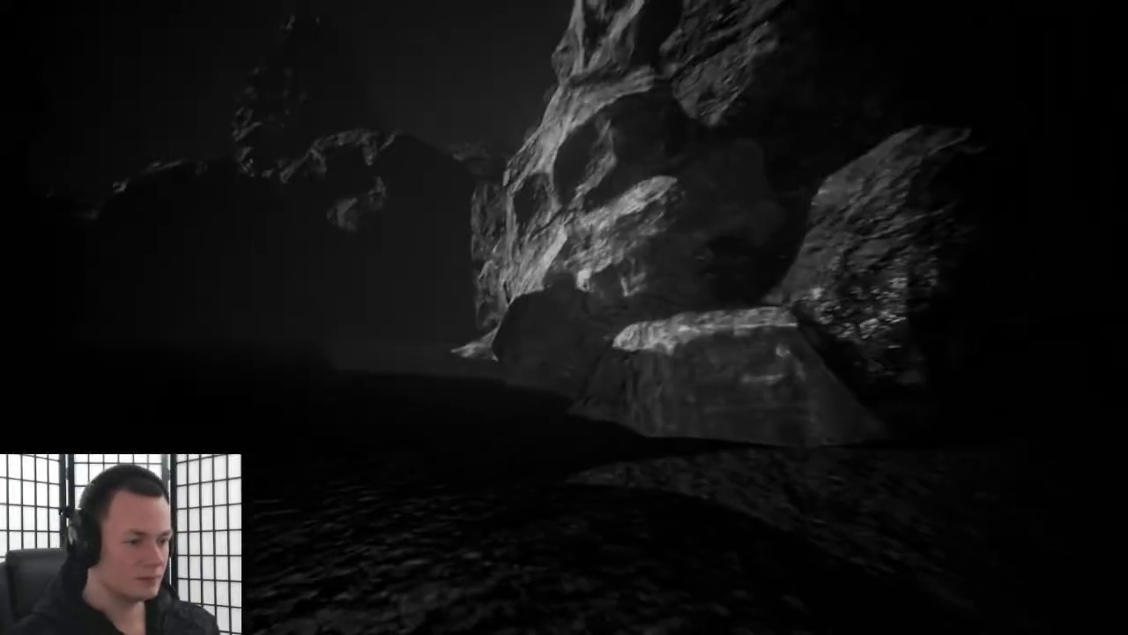
mouse_move(564, 317)
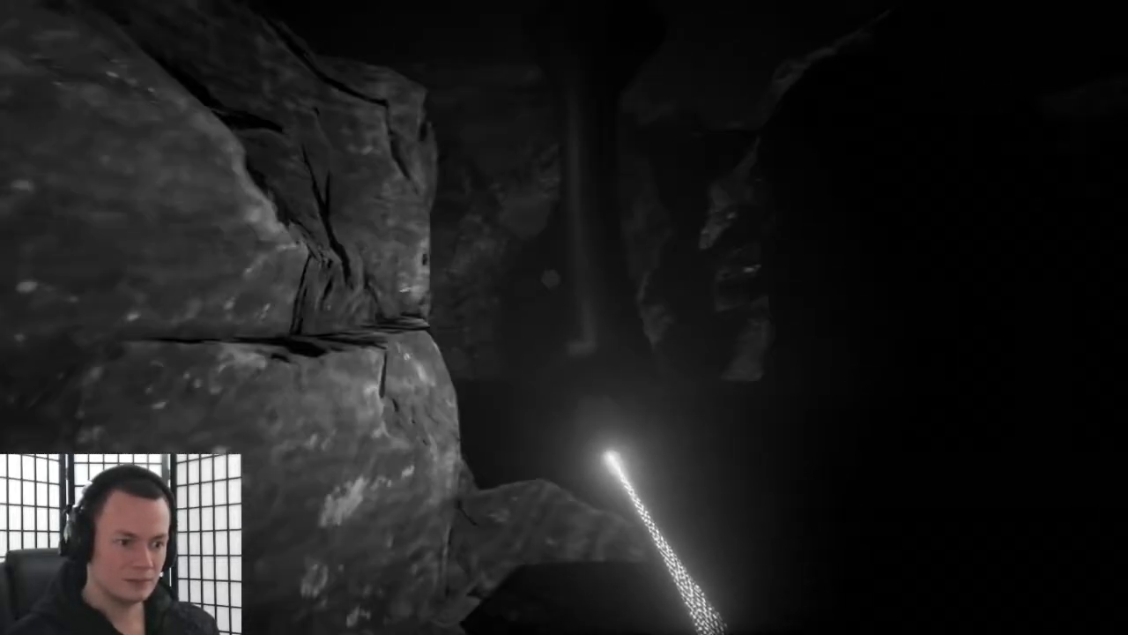
mouse_move(564, 317)
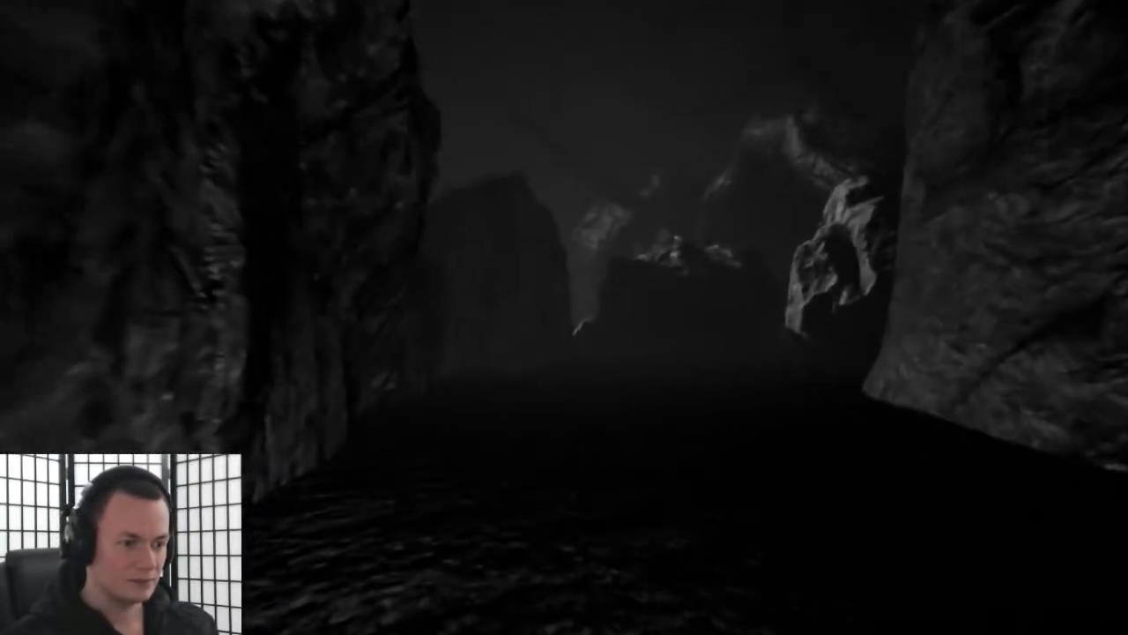
mouse_move(564, 317)
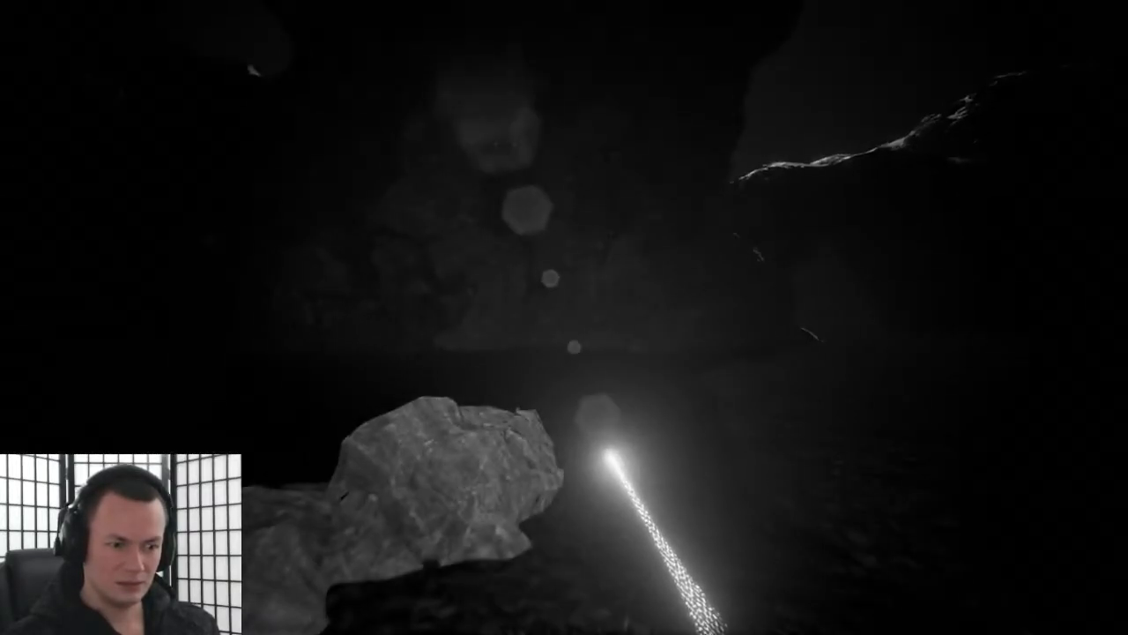
mouse_move(564, 317)
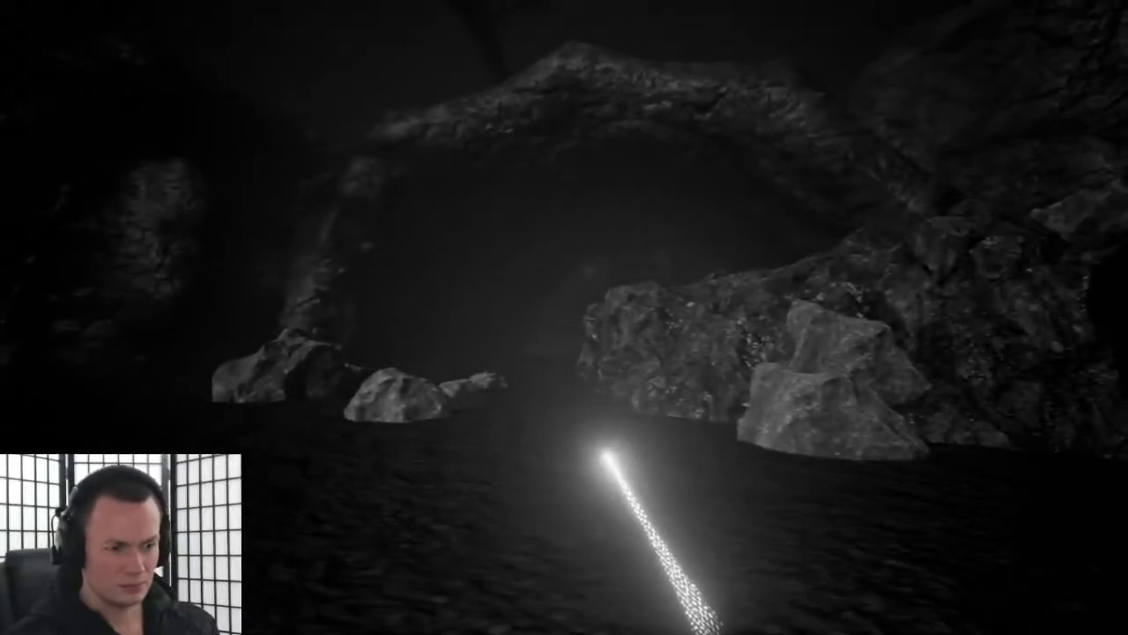
mouse_move(564, 317)
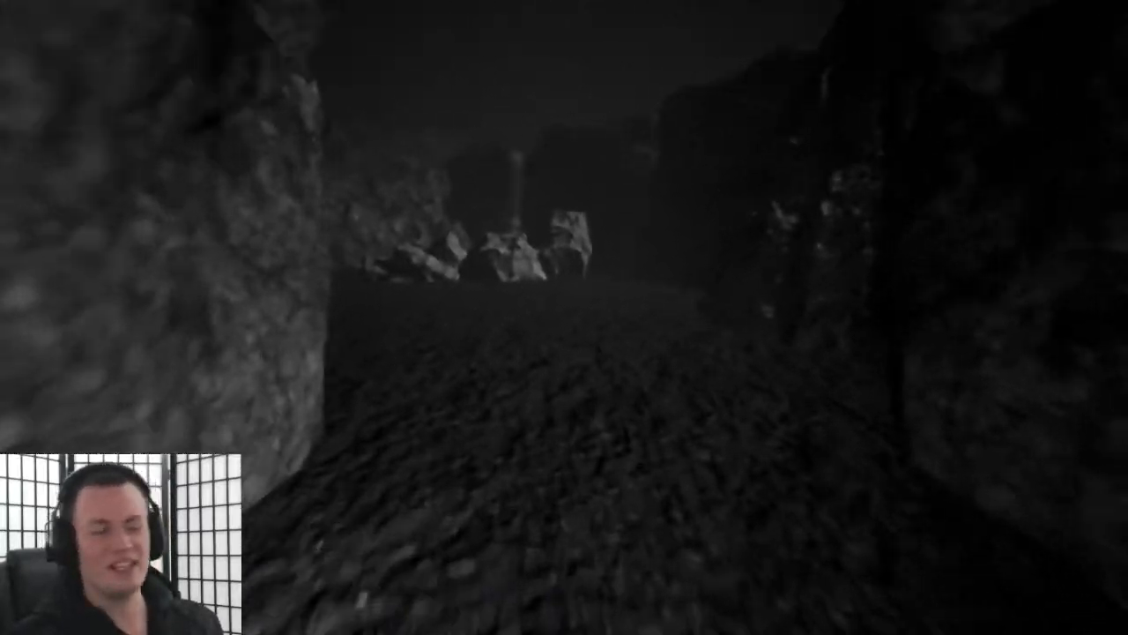
mouse_move(564, 317)
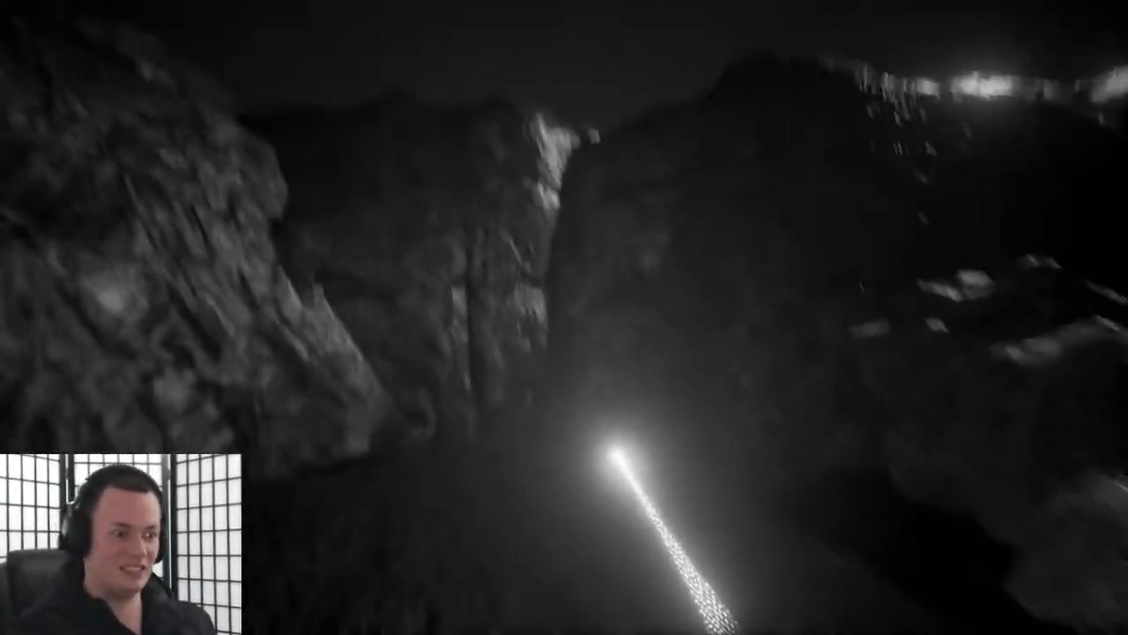
mouse_move(564, 317)
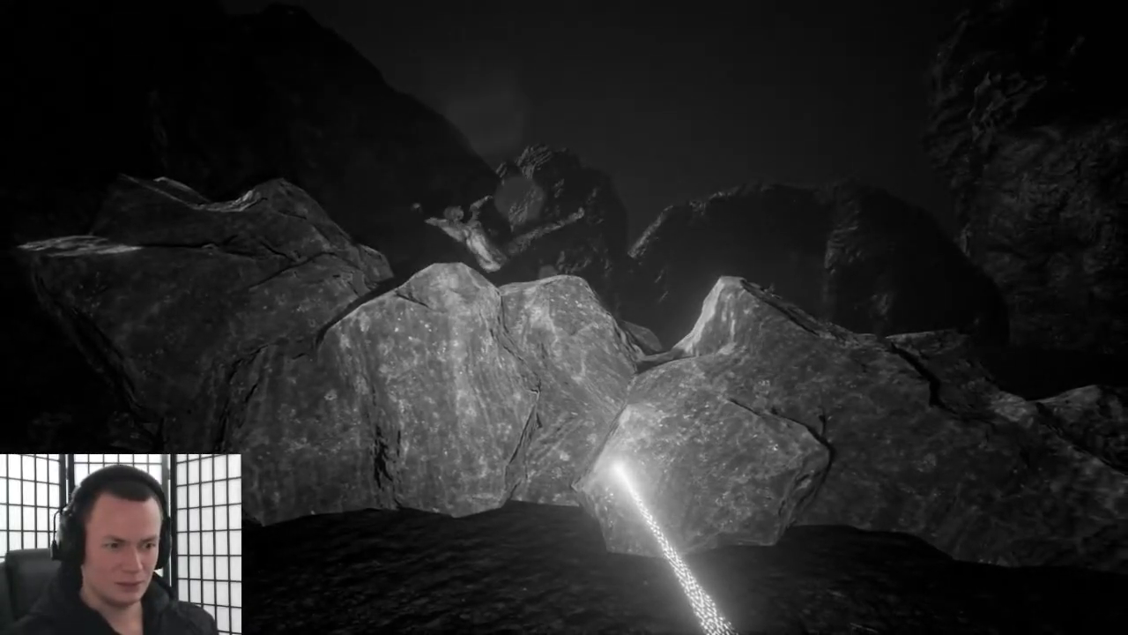
mouse_move(564, 317)
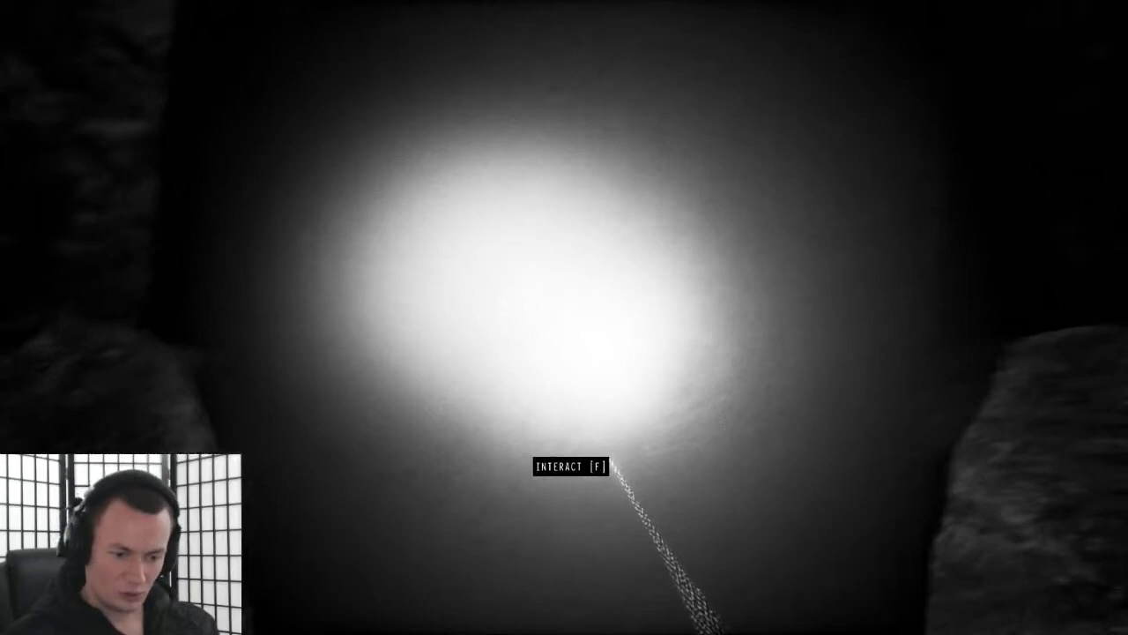
key(f)
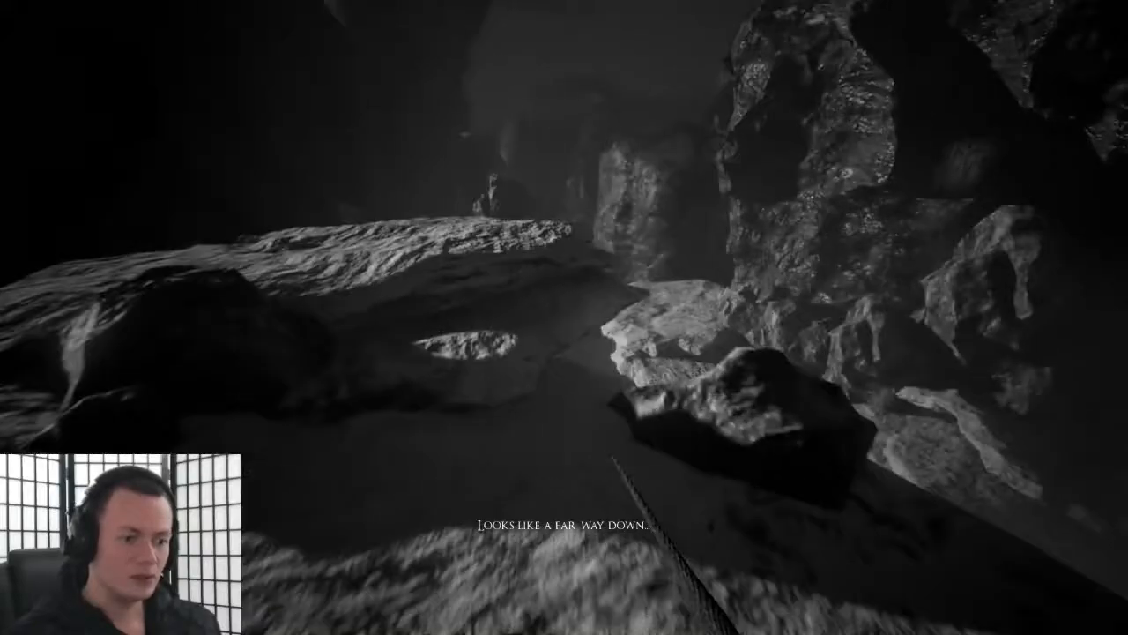
mouse_move(564, 318)
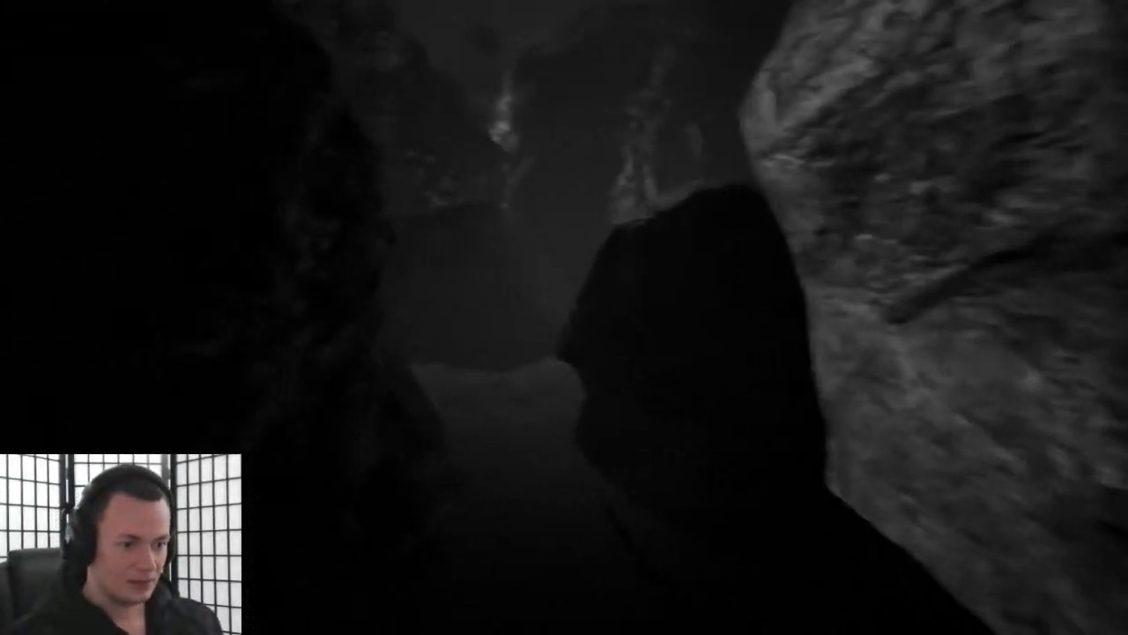
mouse_move(564, 317)
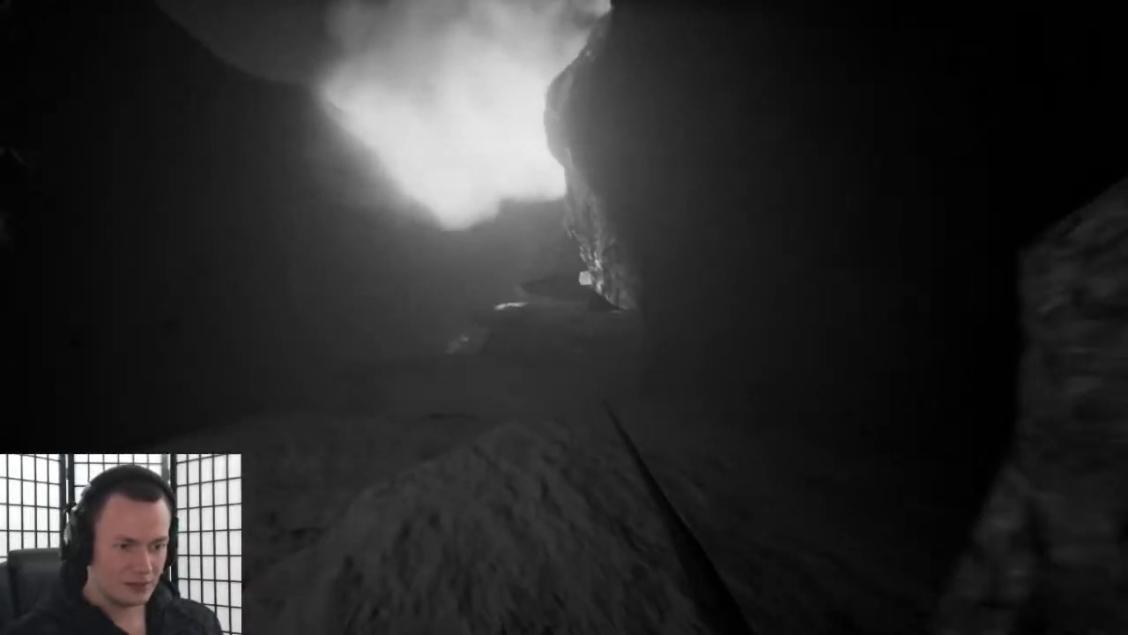
mouse_move(564, 317)
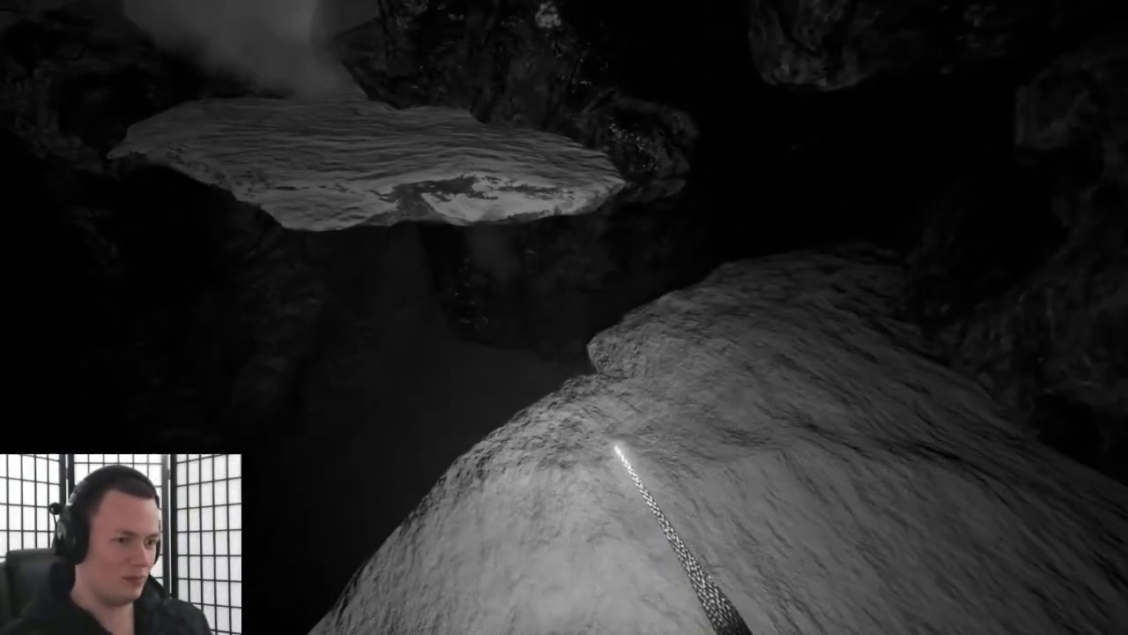
mouse_move(564, 317)
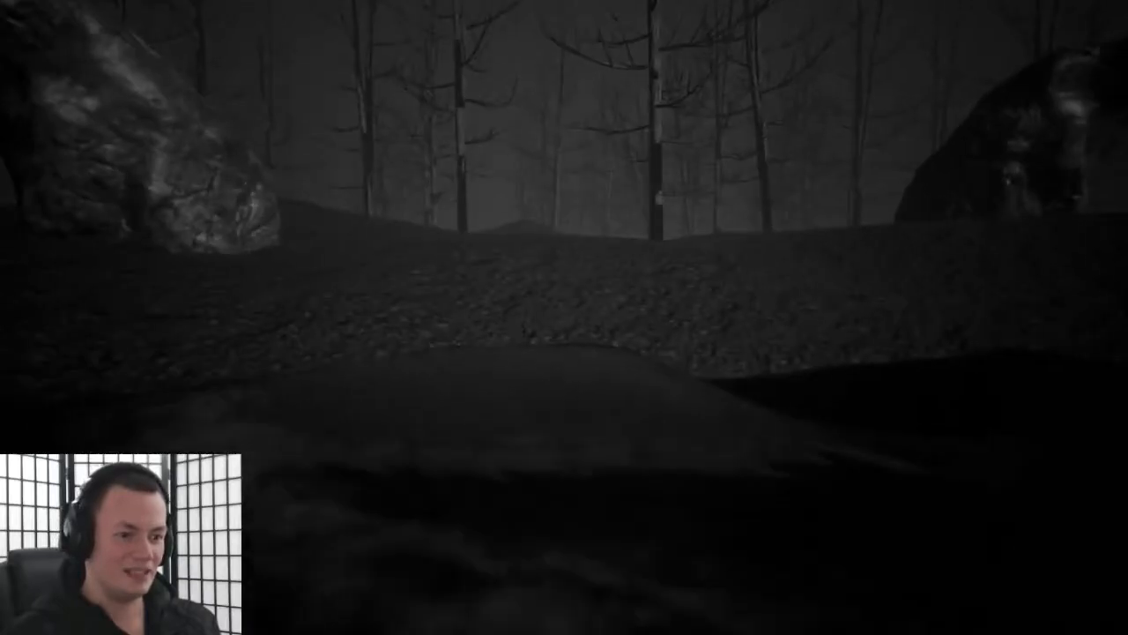
mouse_move(564, 318)
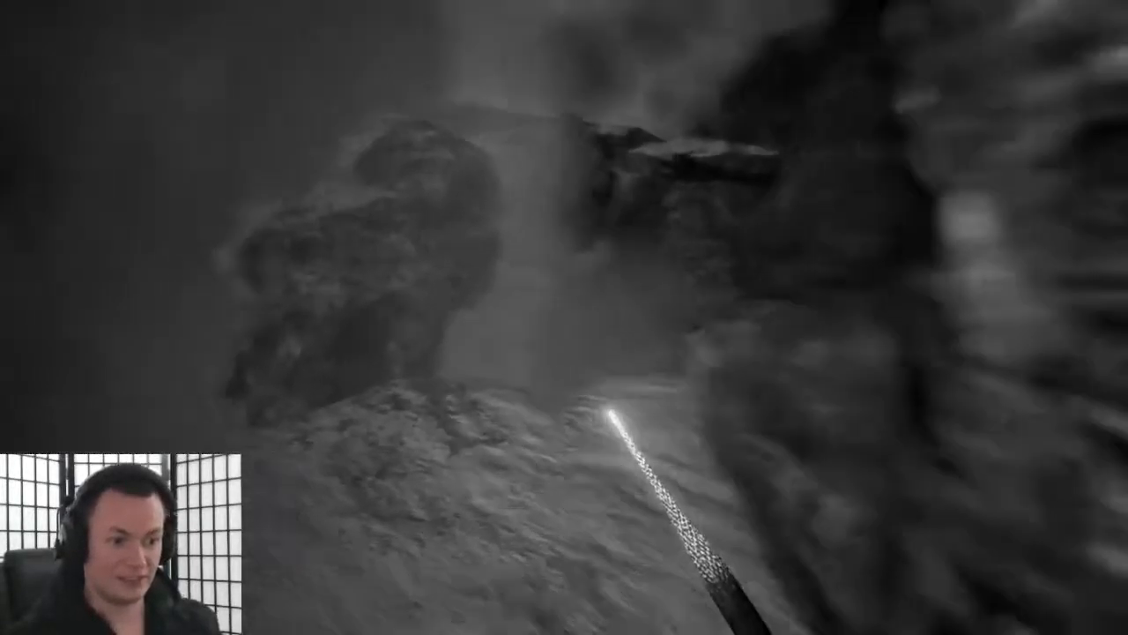
mouse_move(564, 317)
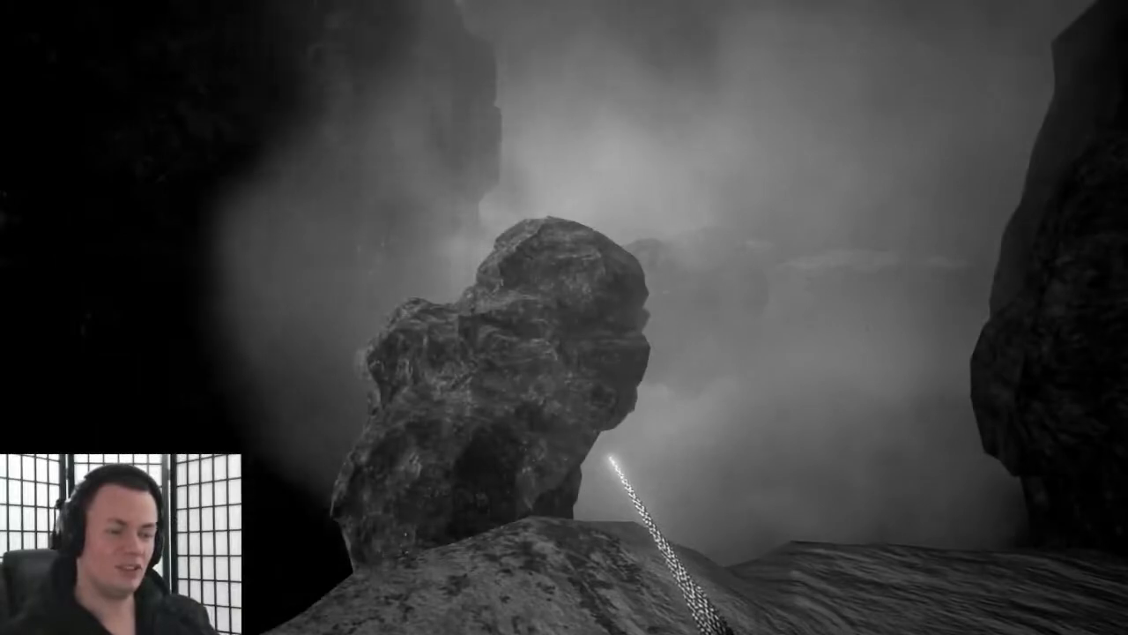